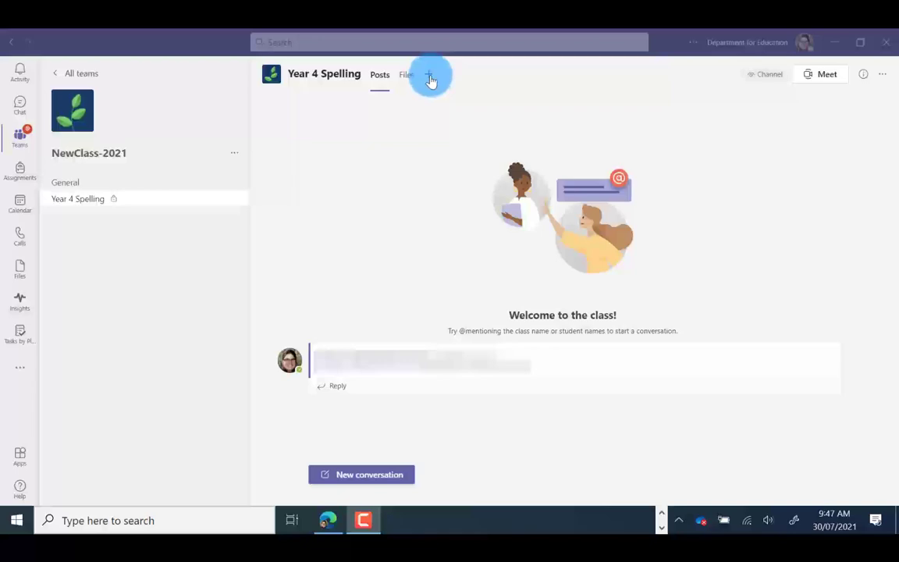
pyautogui.moveTo(431, 80)
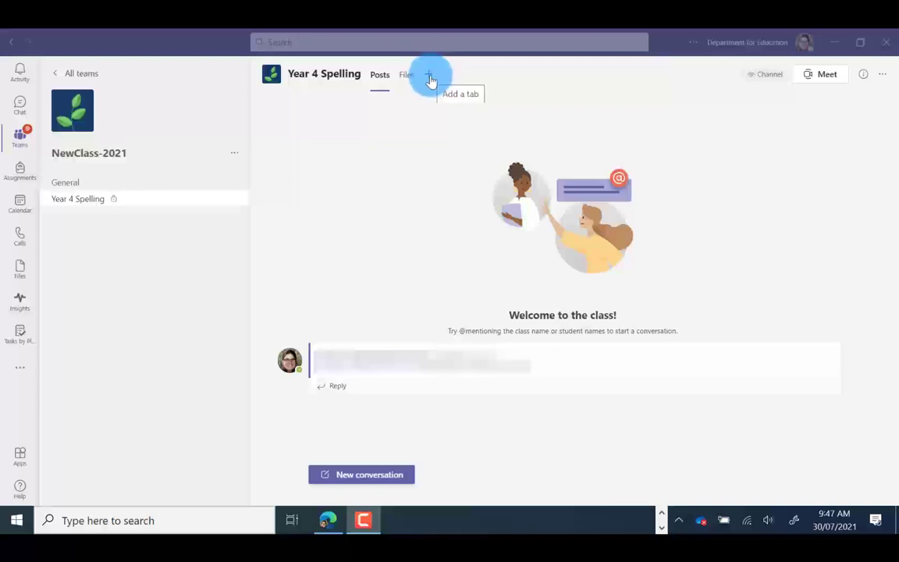
# Add a new tab to the Year 4 Spelling channel and choose OneNote
pyautogui.click(430, 80)
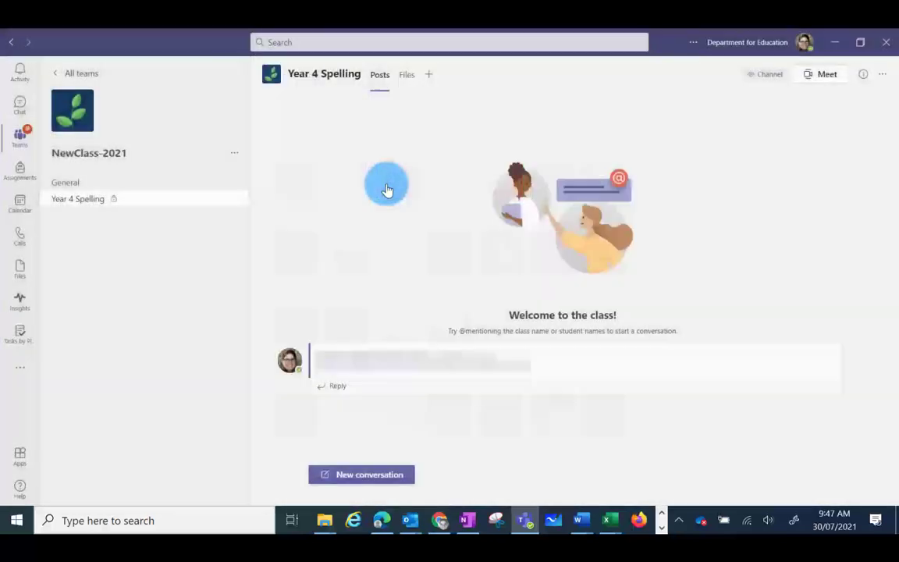
pyautogui.click(429, 74)
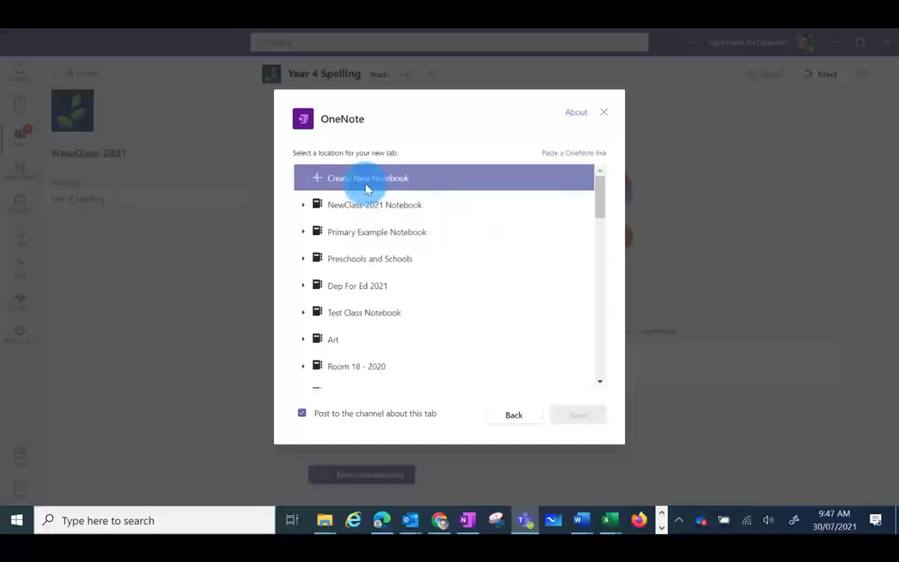
# Expand NewClass-2021 Notebook and its _Content Library to reveal the sections
pyautogui.click(375, 205)
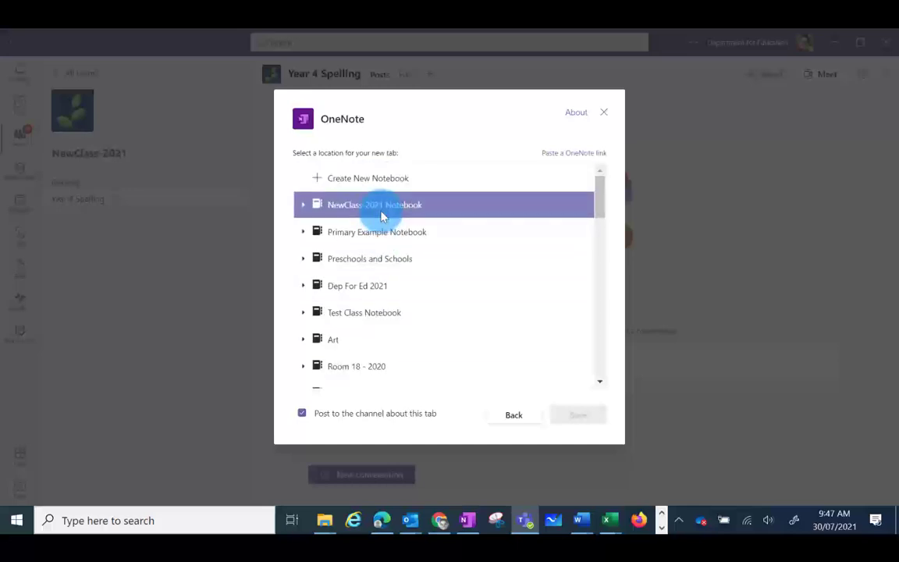
pyautogui.click(374, 204)
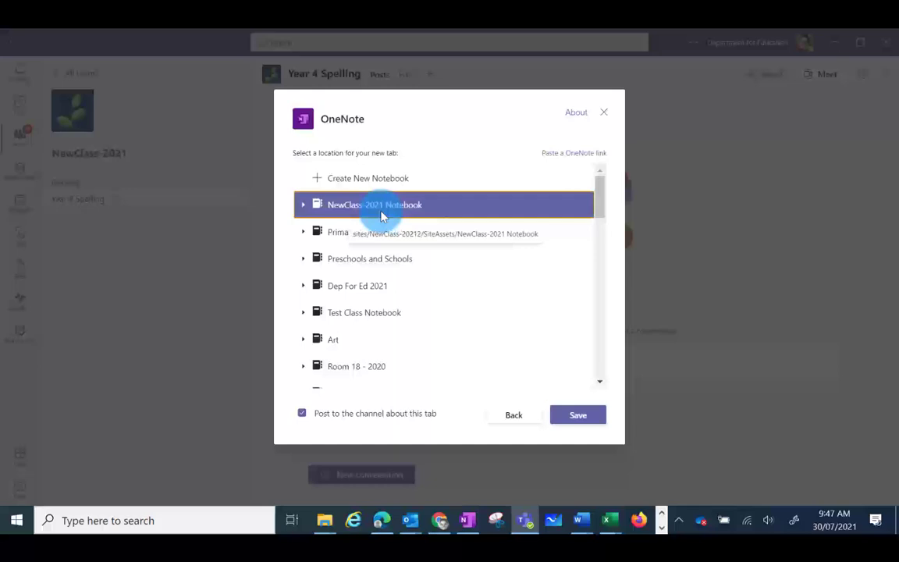
pyautogui.click(303, 204)
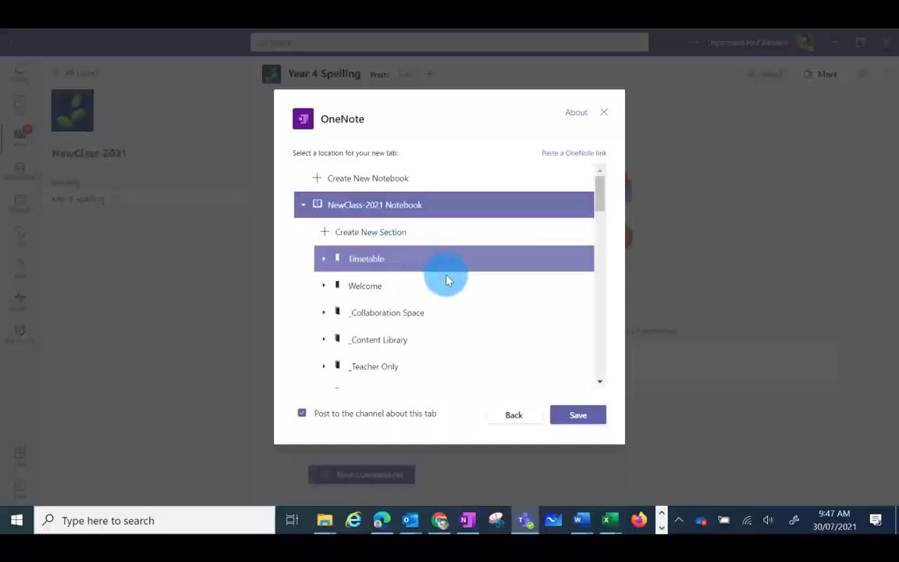
pyautogui.click(378, 339)
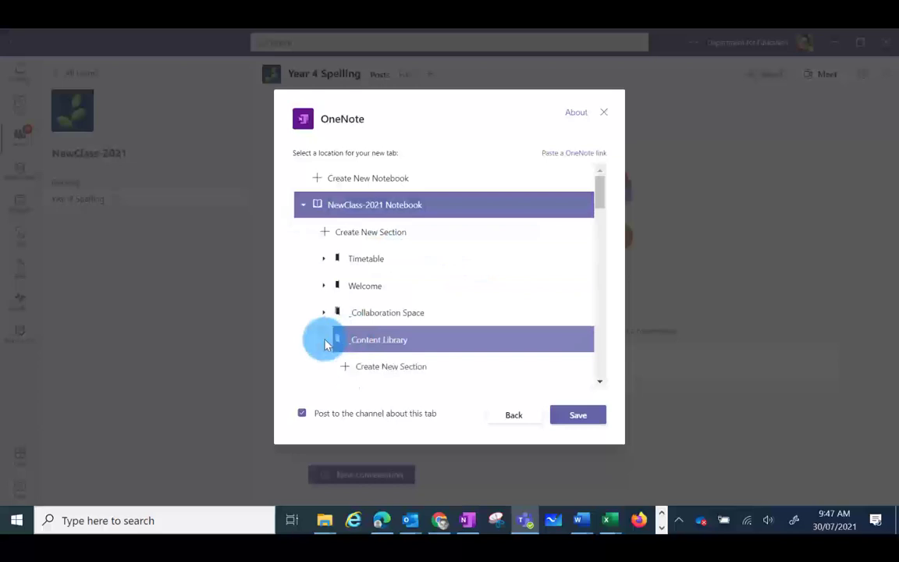
pyautogui.click(323, 340)
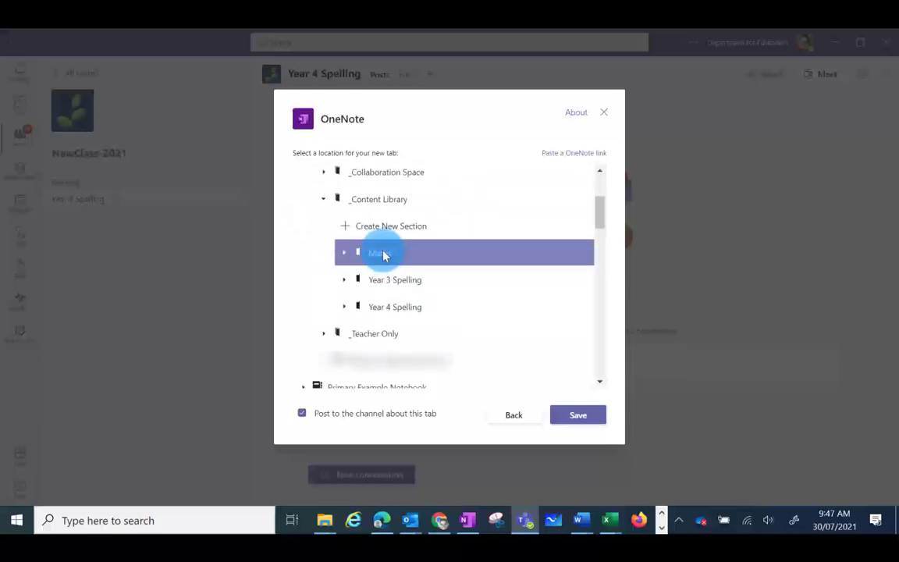
# Select the Year 4 Spelling section and save the OneNote tab
pyautogui.click(394, 306)
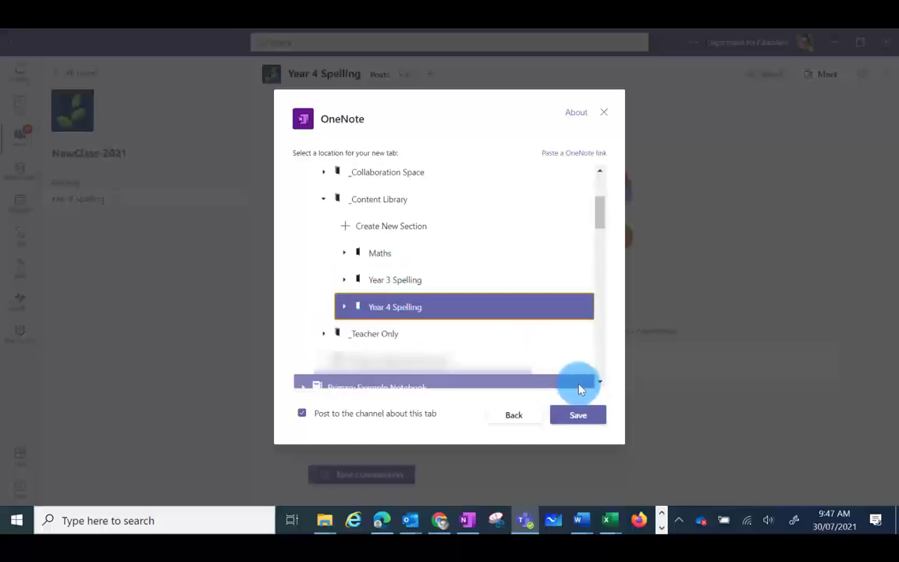
pyautogui.click(577, 415)
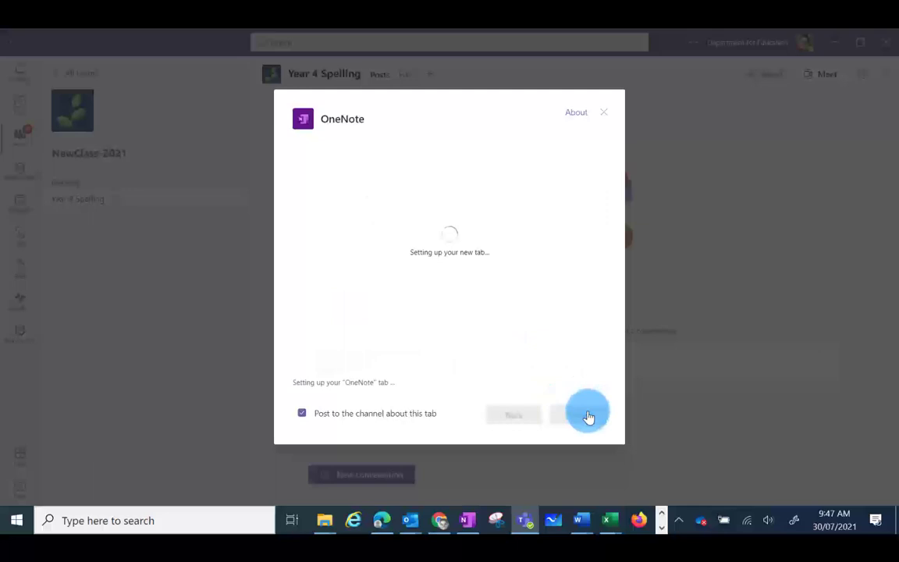
# Open the new Year 4 Spelling tab and briefly view the channel's files
pyautogui.click(588, 414)
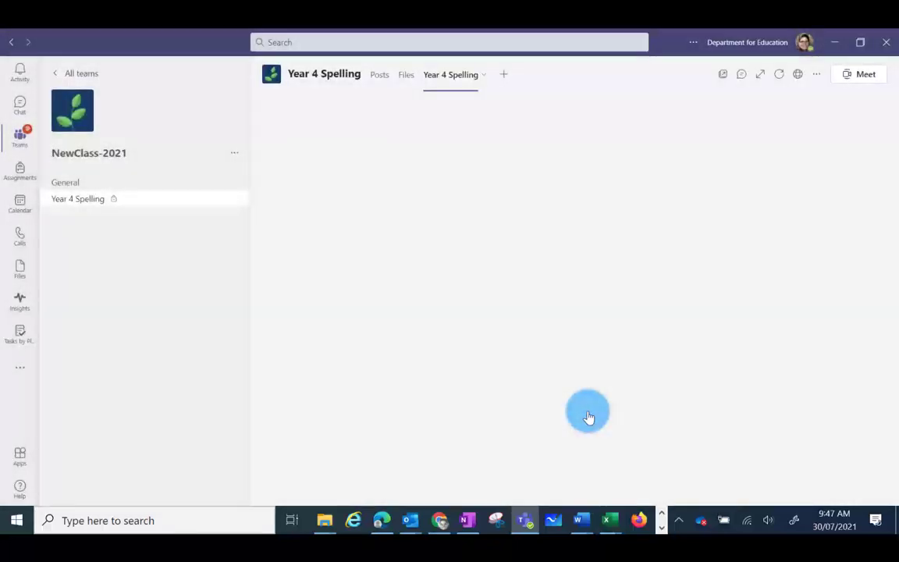
pyautogui.click(451, 74)
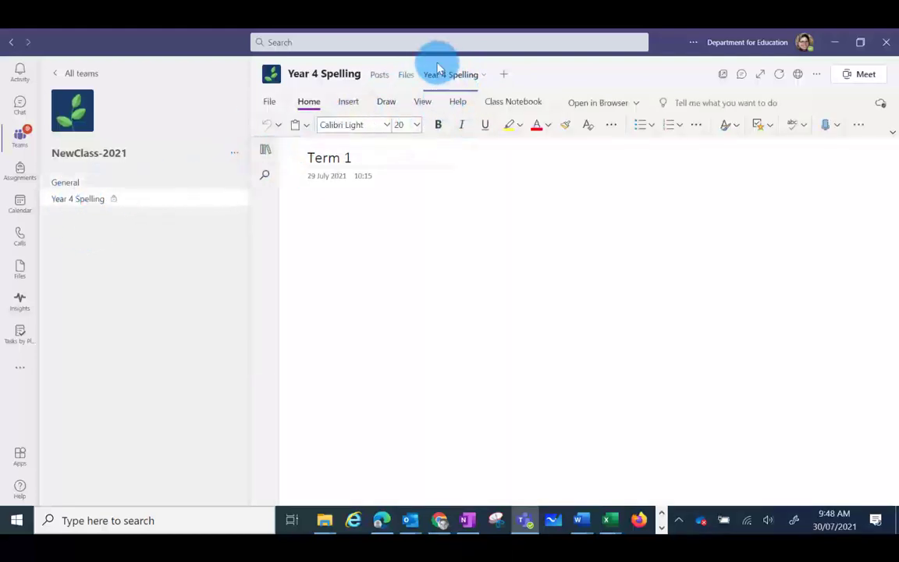
pyautogui.click(450, 74)
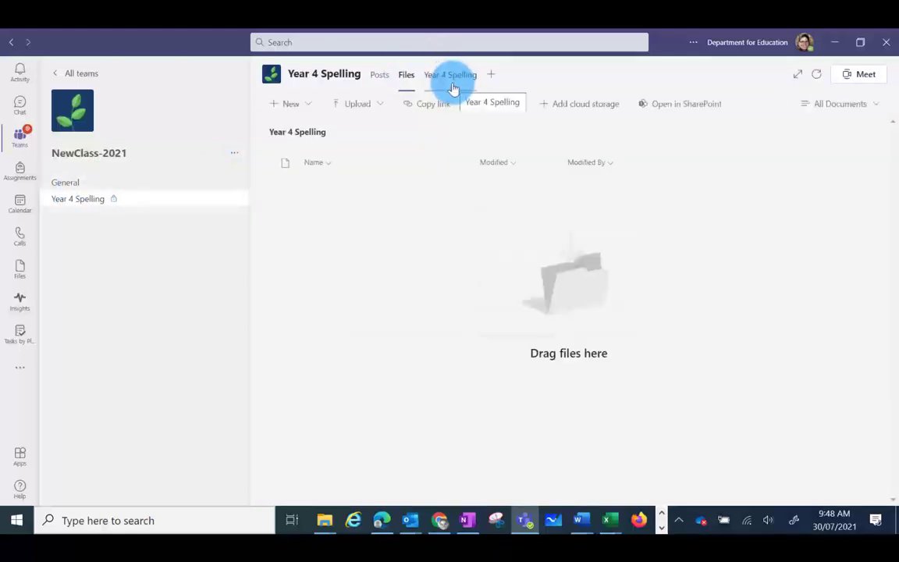
# Return to the Year 4 Spelling tab and show sections and pages with Week 1
pyautogui.click(451, 74)
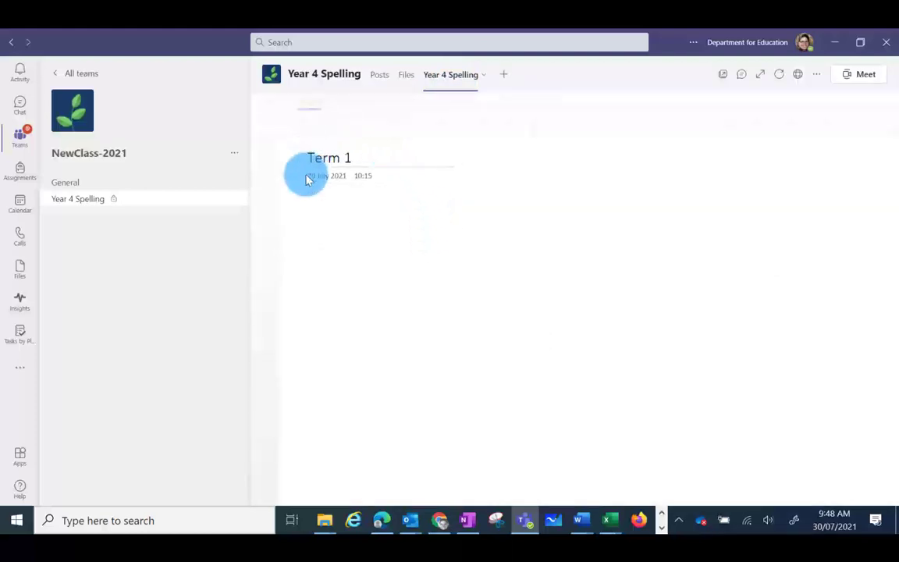
pyautogui.click(328, 164)
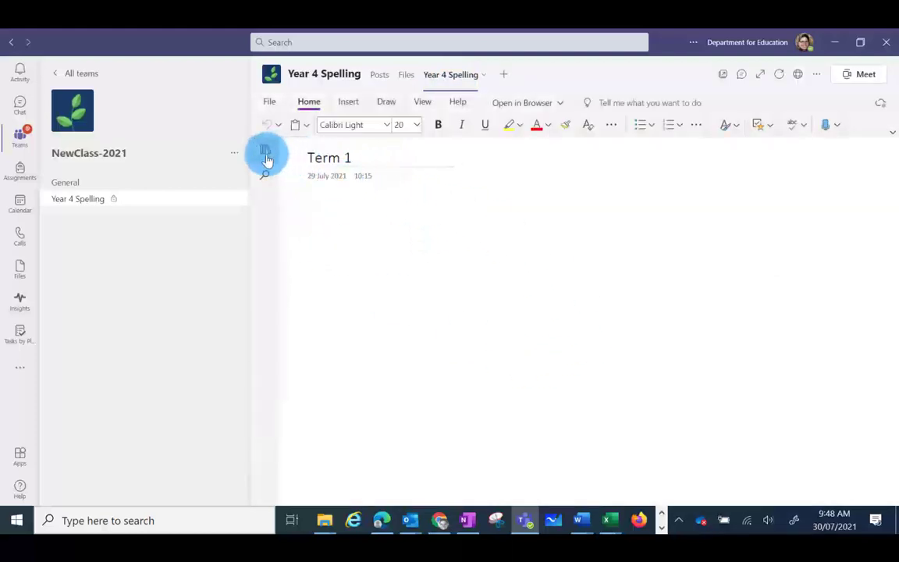
pyautogui.click(265, 152)
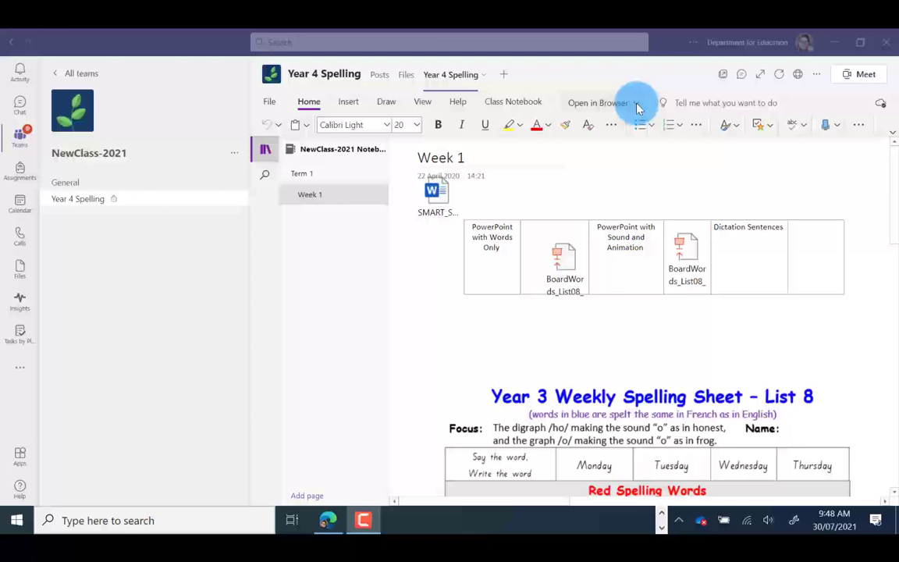
# Open the Week 1 Year 4 Spelling page in the OneNote desktop app
pyautogui.click(599, 102)
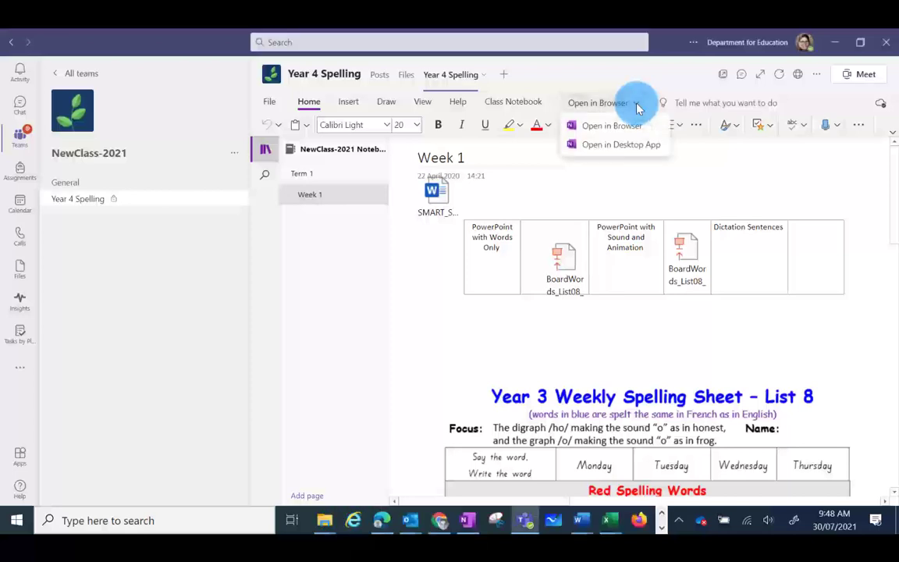
pyautogui.moveTo(621, 144)
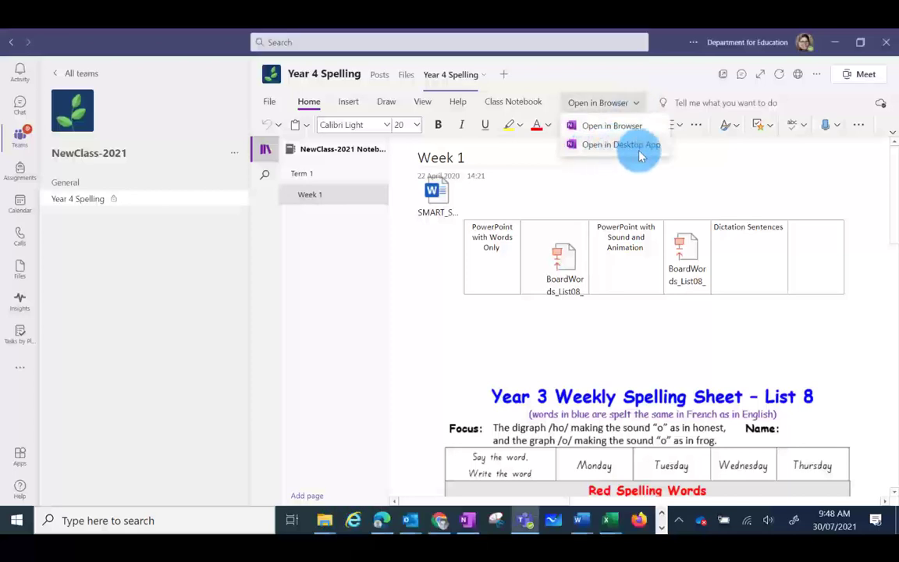
pyautogui.click(620, 144)
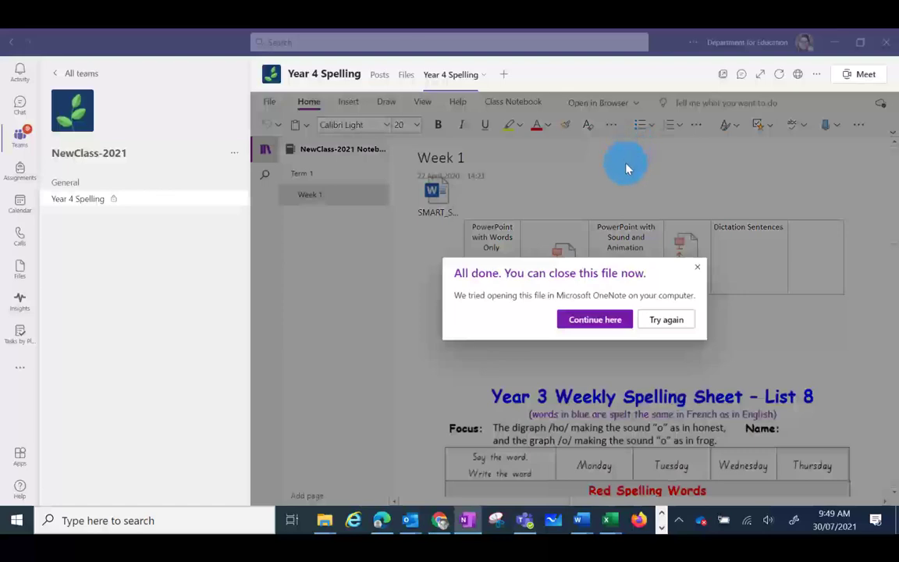
pyautogui.click(595, 320)
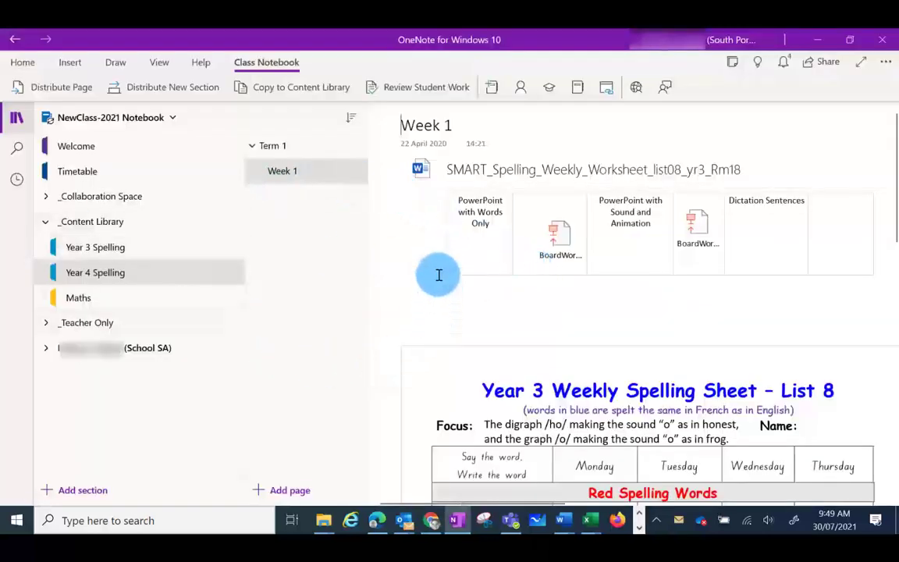